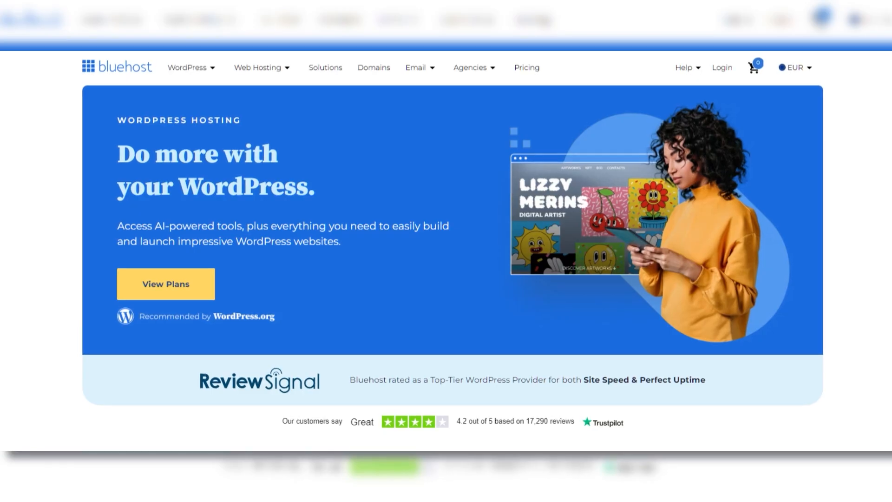
- Choose WordPress as the new site's platform, then go to the Email Accounts overview
{"action": "scroll", "scroll_direction": "down", "scroll_amount": 3}
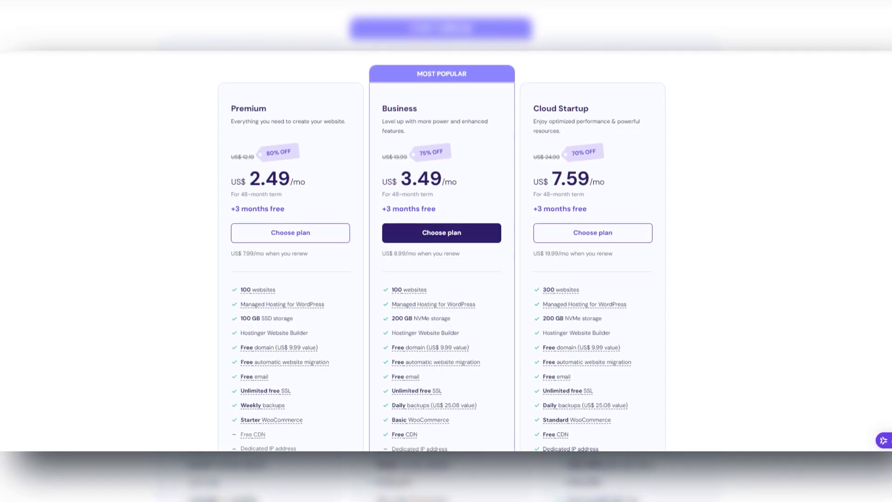
{"action": "scroll", "scroll_direction": "down", "scroll_amount": 3}
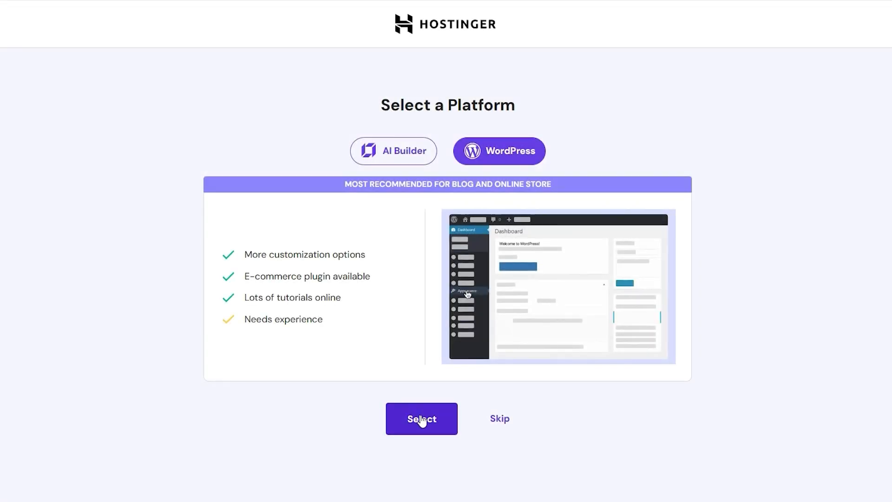
{"action": "left_click", "coordinate": [421, 418]}
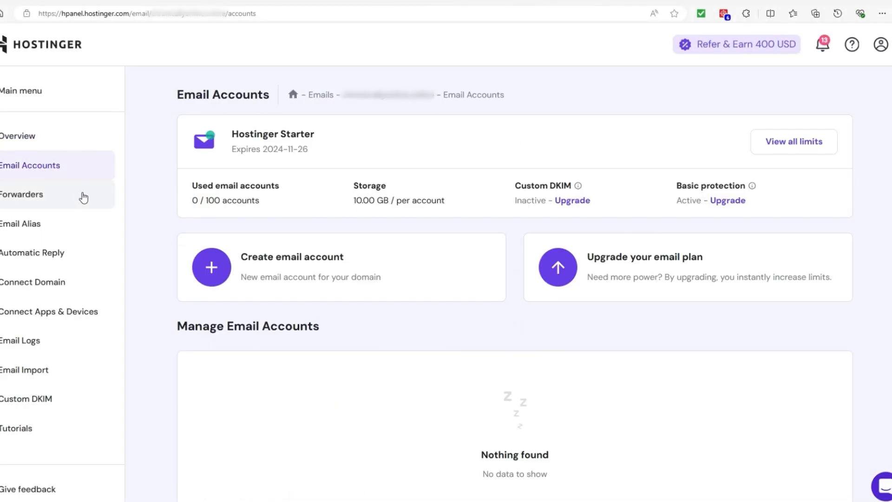
{"action": "left_click", "coordinate": [23, 194]}
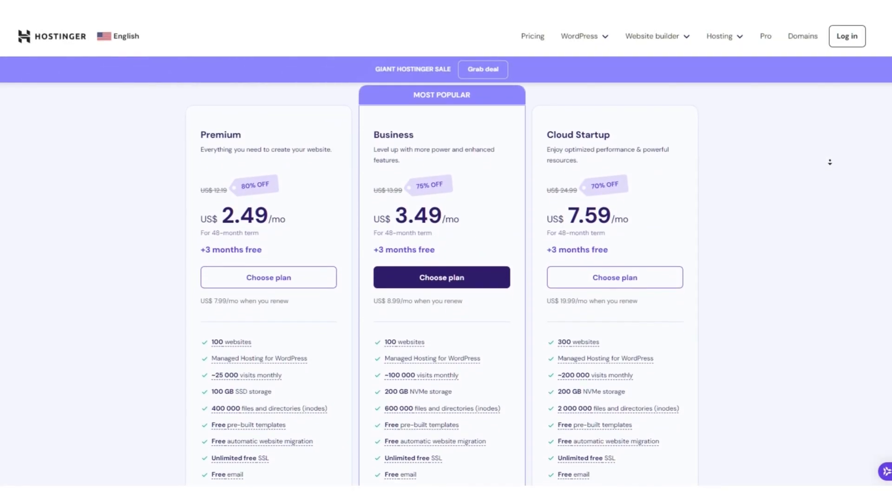
{"action": "scroll", "scroll_direction": "down", "scroll_amount": 3}
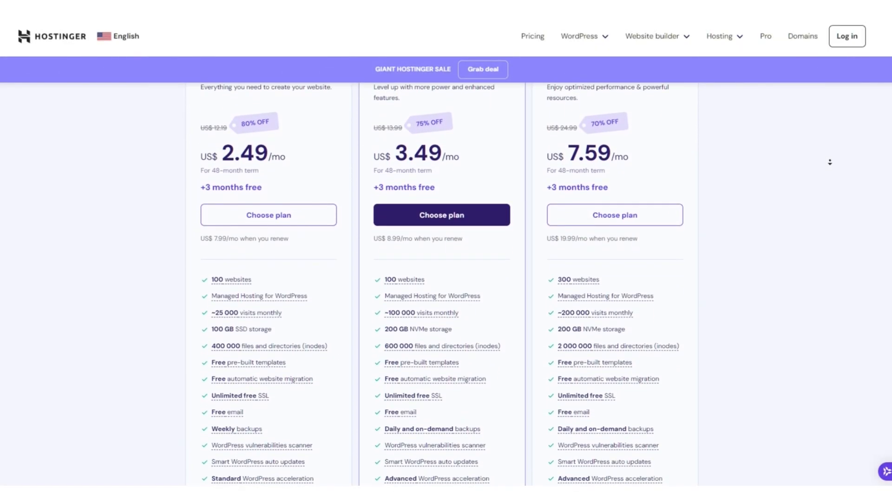
{"action": "scroll", "scroll_direction": "down", "scroll_amount": 3}
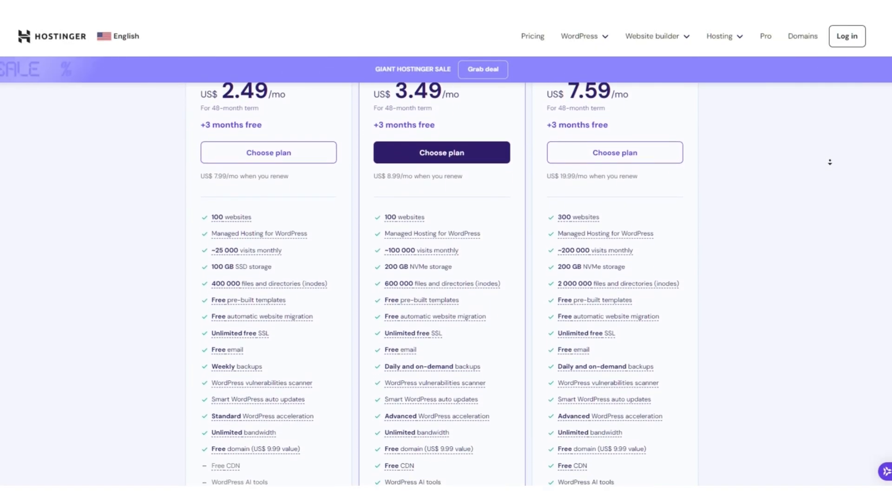
{"action": "scroll", "scroll_direction": "down", "scroll_amount": 3}
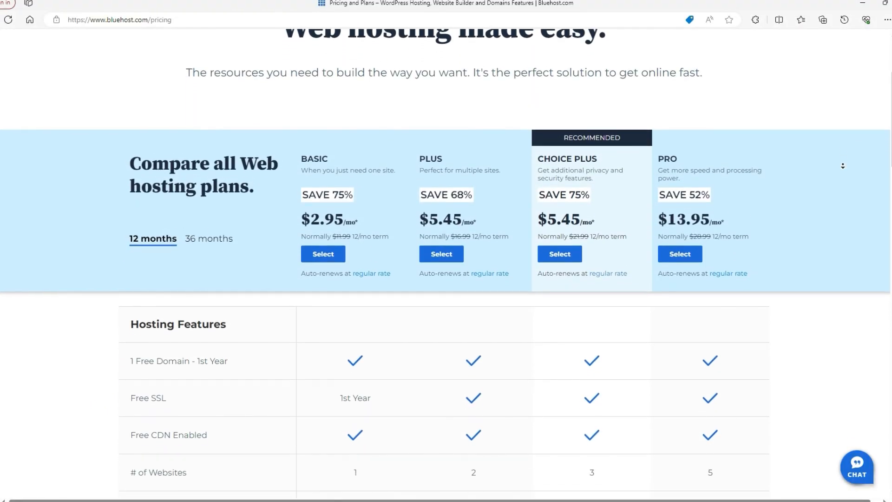
- Scroll through the dashboard and proceed with a fresh WordPress install for the new site
{"action": "scroll", "scroll_direction": "down", "scroll_amount": 3}
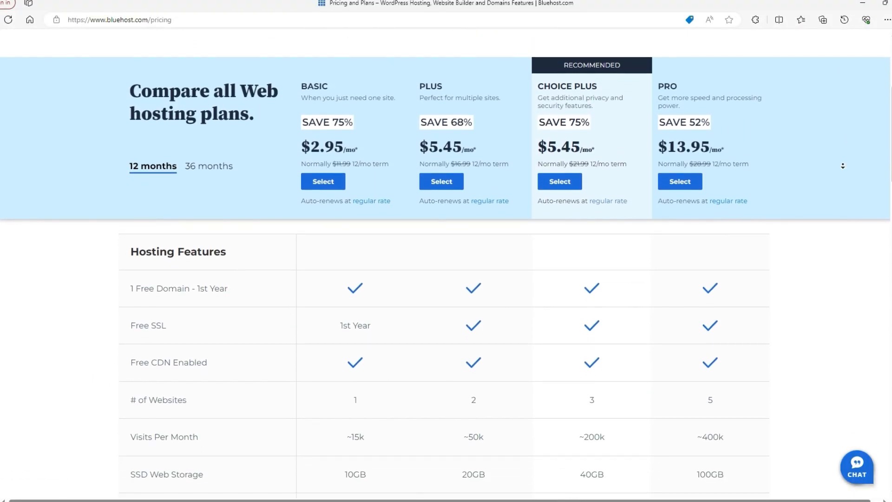
{"action": "scroll", "scroll_direction": "down", "scroll_amount": 3}
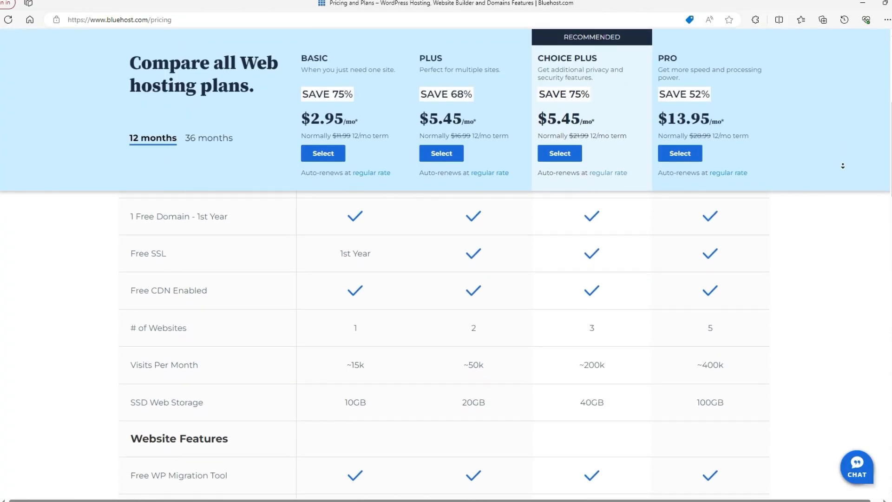
{"action": "scroll", "scroll_direction": "down", "scroll_amount": 3}
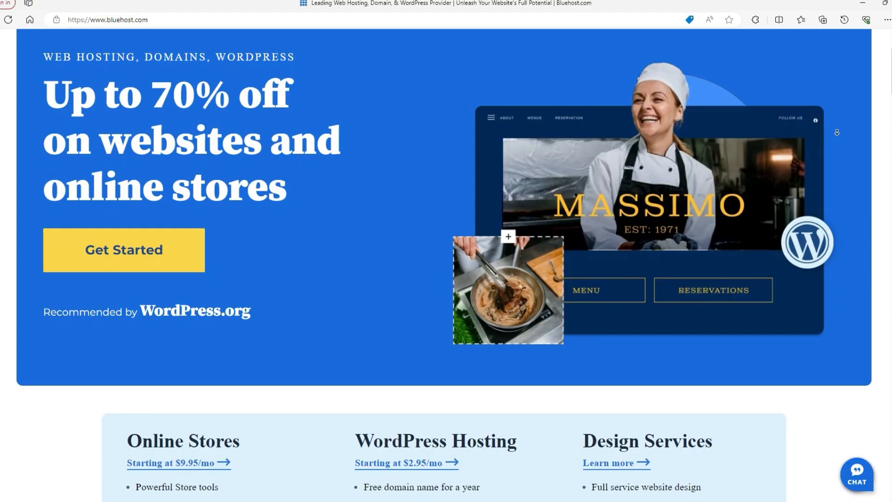
{"action": "scroll", "scroll_direction": "down", "scroll_amount": 3}
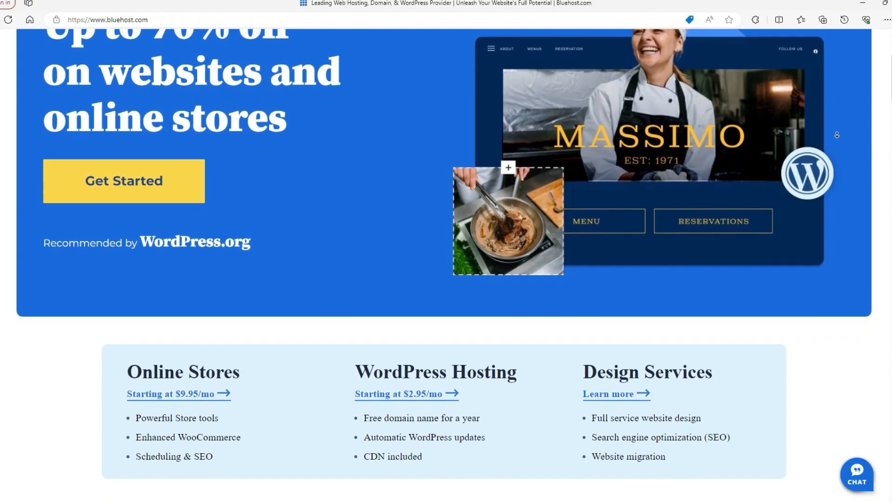
{"action": "scroll", "scroll_direction": "down", "scroll_amount": 3}
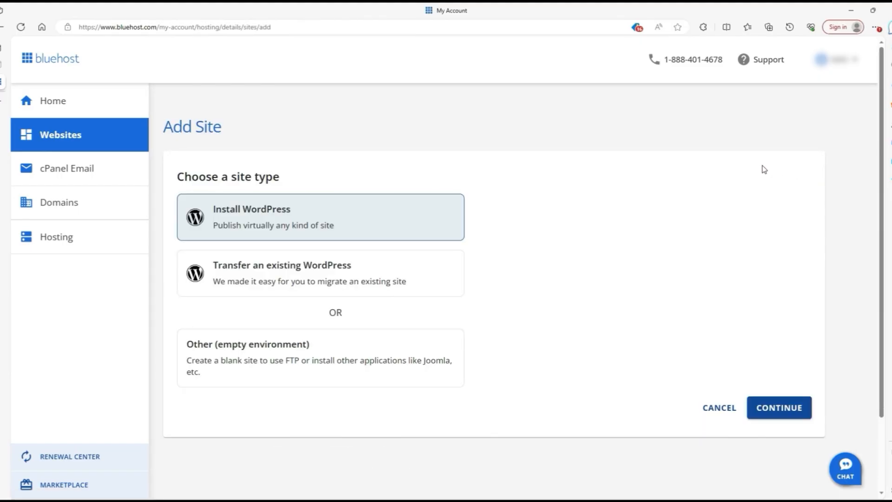
{"action": "left_click", "coordinate": [779, 407]}
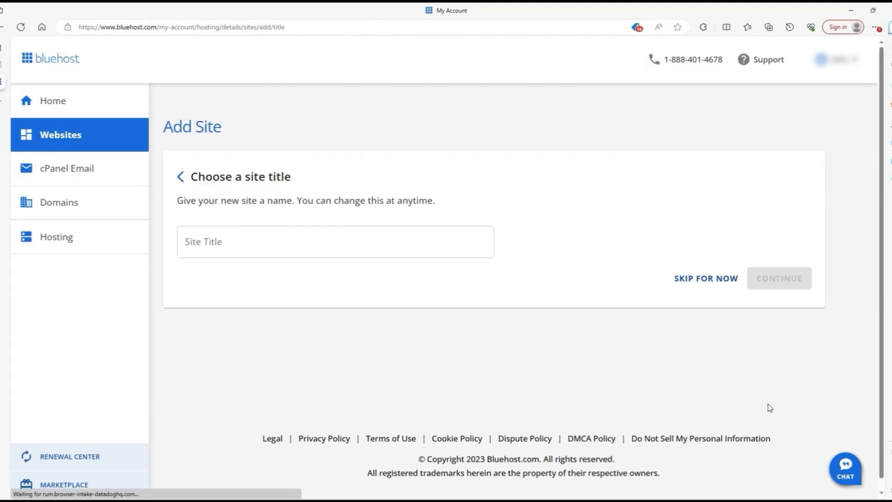
{"action": "mouse_move", "coordinate": [688, 286]}
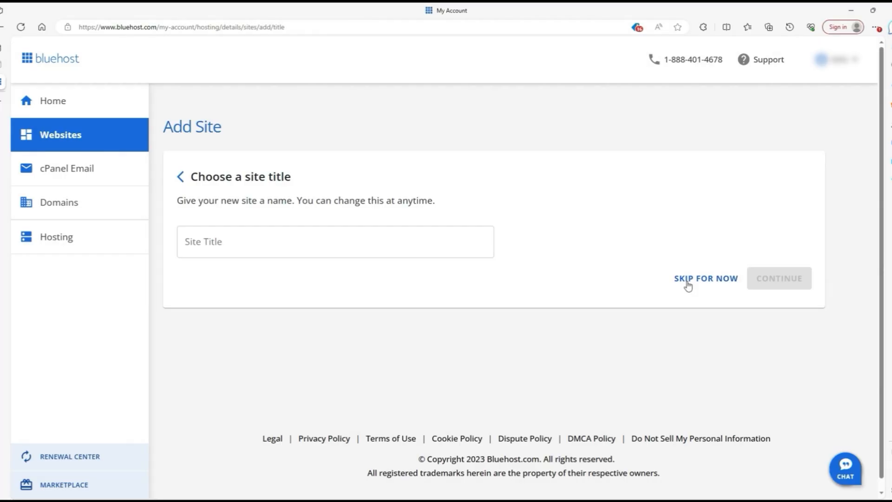
- Skip the site title and own-domain steps and land in the new site's WordPress admin
{"action": "left_click", "coordinate": [706, 277]}
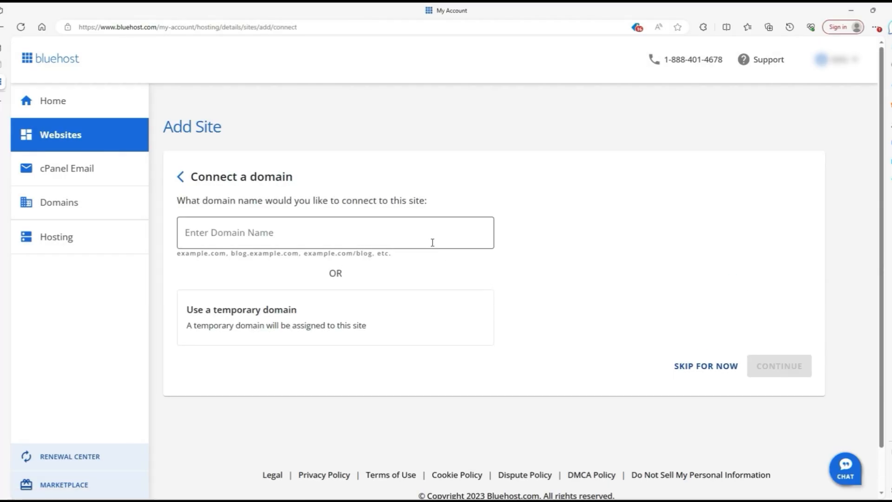
{"action": "left_click", "coordinate": [335, 233]}
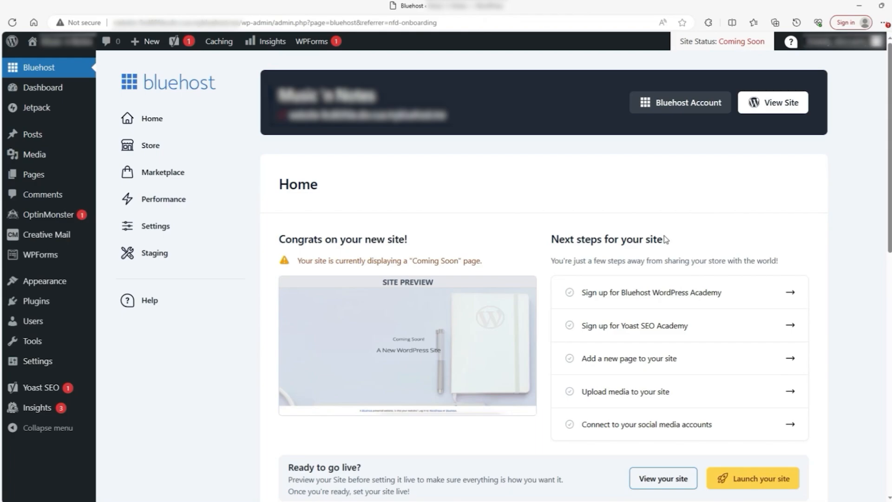
{"action": "mouse_move", "coordinate": [488, 199]}
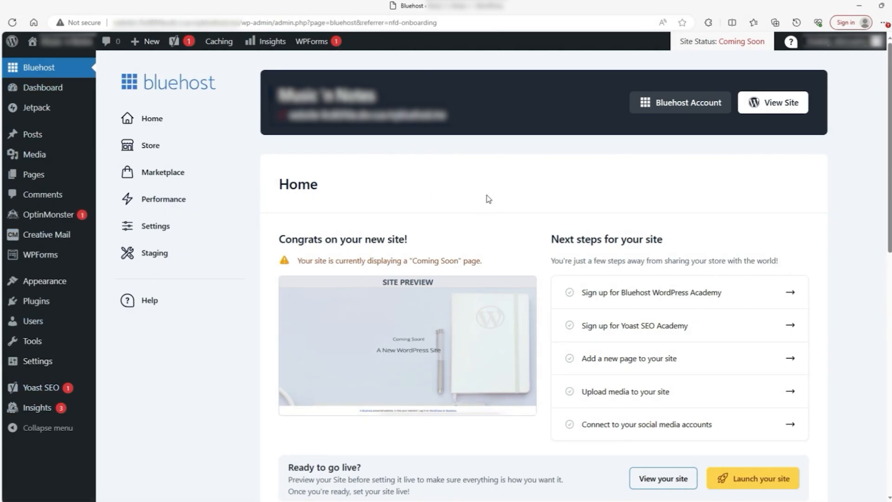
{"action": "left_click", "coordinate": [155, 226]}
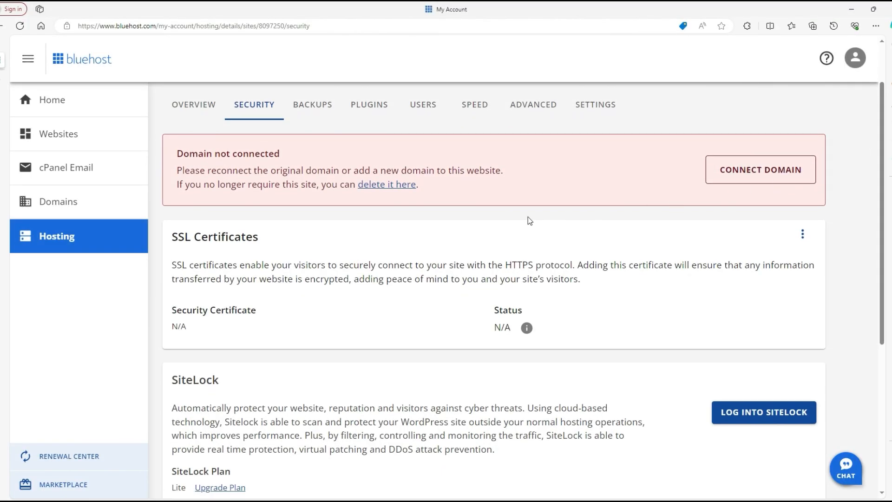
{"action": "mouse_move", "coordinate": [197, 262]}
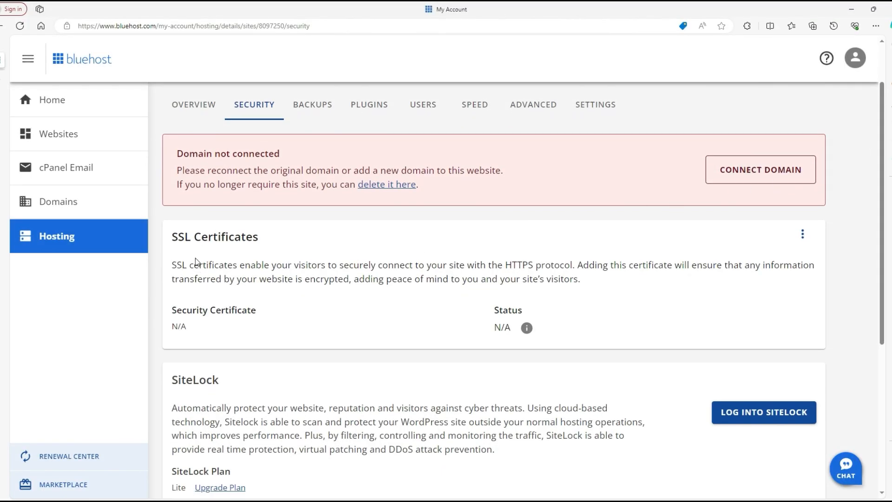
{"action": "left_click", "coordinate": [313, 105]}
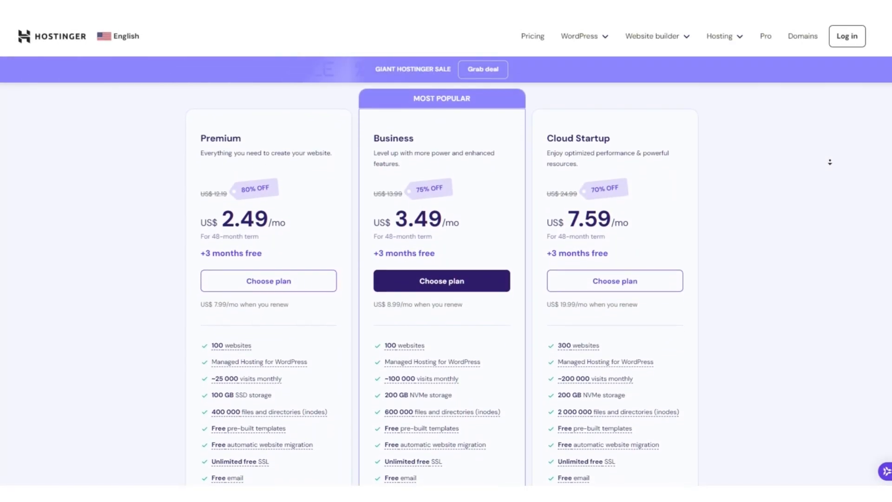
- Scroll down through the Bluehost pricing table
{"action": "scroll", "scroll_direction": "down", "scroll_amount": 3}
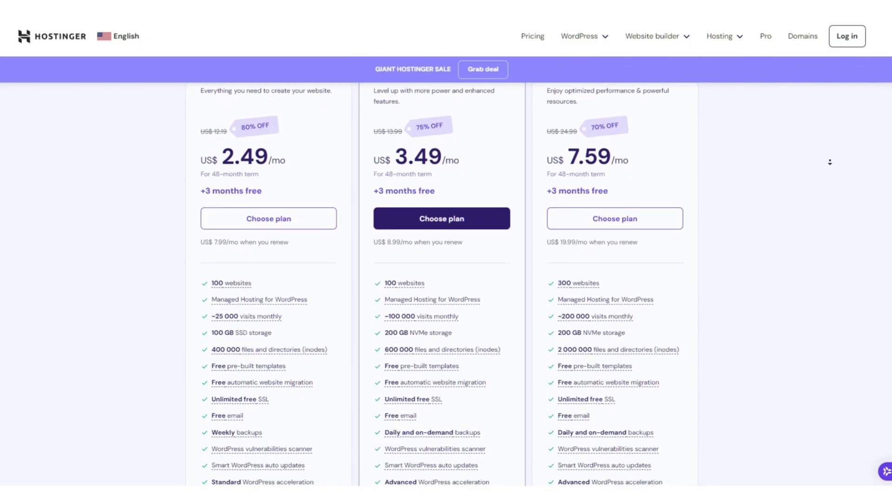
{"action": "scroll", "scroll_direction": "down", "scroll_amount": 3}
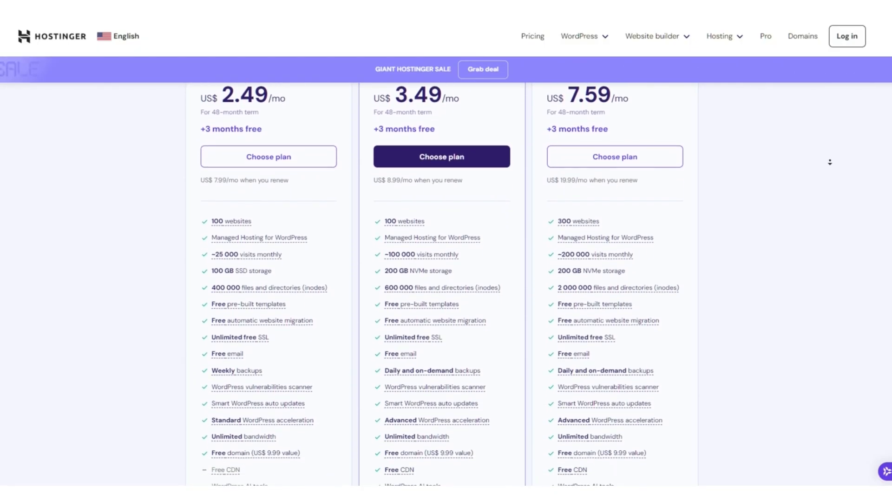
{"action": "scroll", "scroll_direction": "down", "scroll_amount": 3}
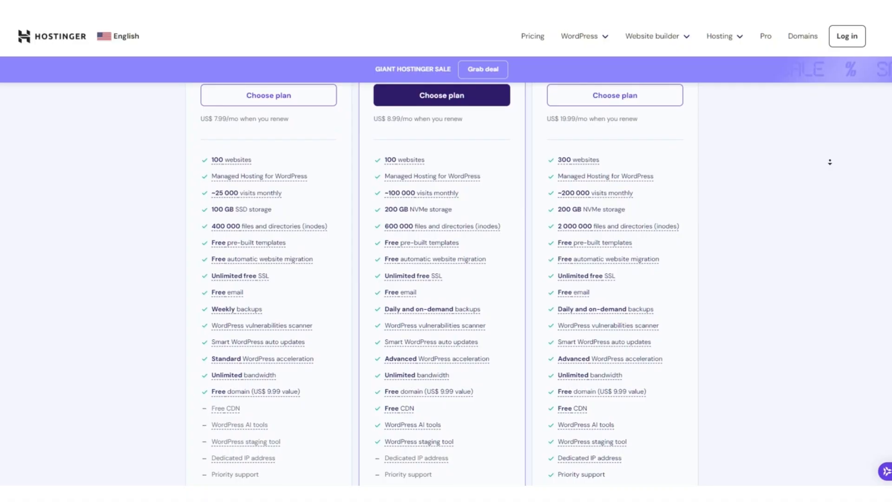
{"action": "scroll", "scroll_direction": "down", "scroll_amount": 3}
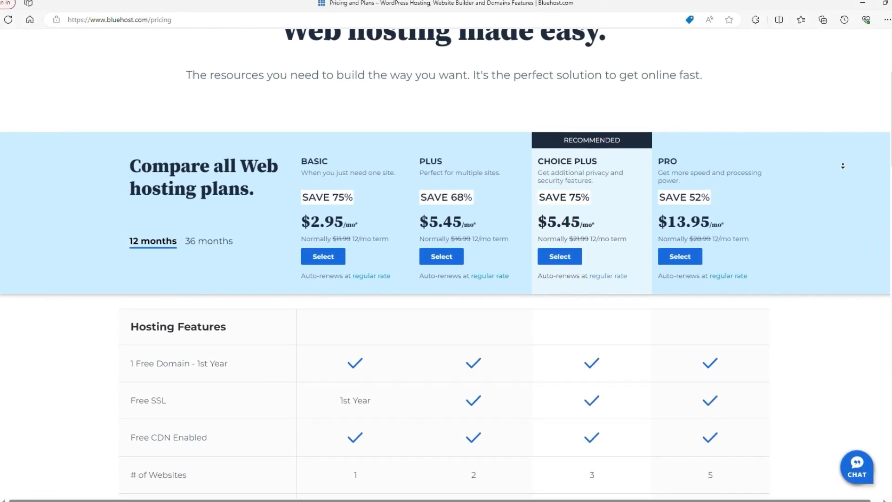
{"action": "scroll", "scroll_direction": "down", "scroll_amount": 3}
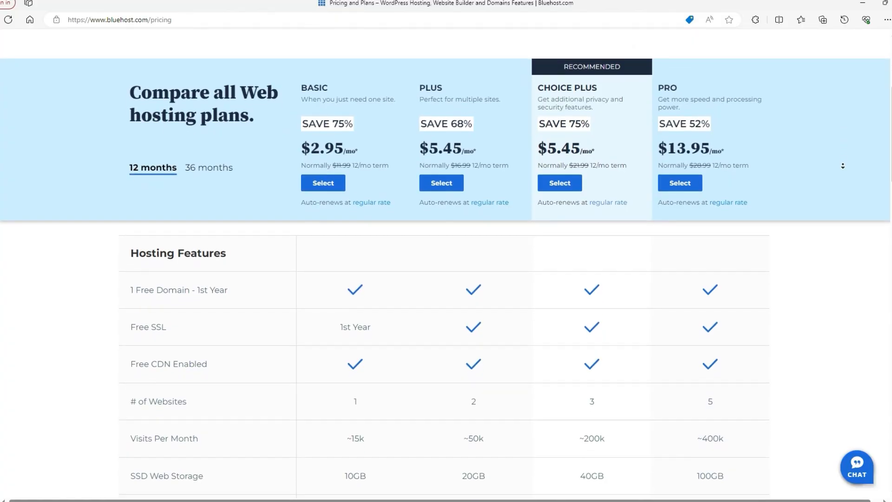
{"action": "scroll", "scroll_direction": "down", "scroll_amount": 3}
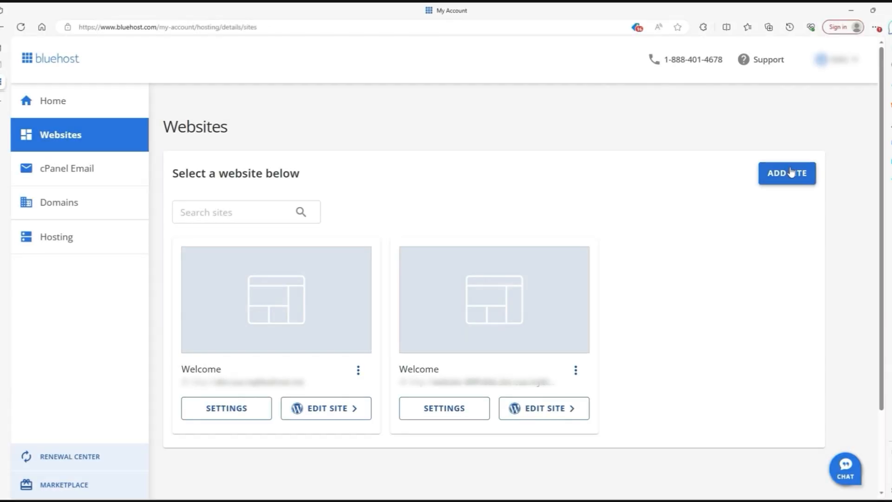
- Add a new site with Install WordPress selected and continue to the Choose a site title step
{"action": "left_click", "coordinate": [787, 173]}
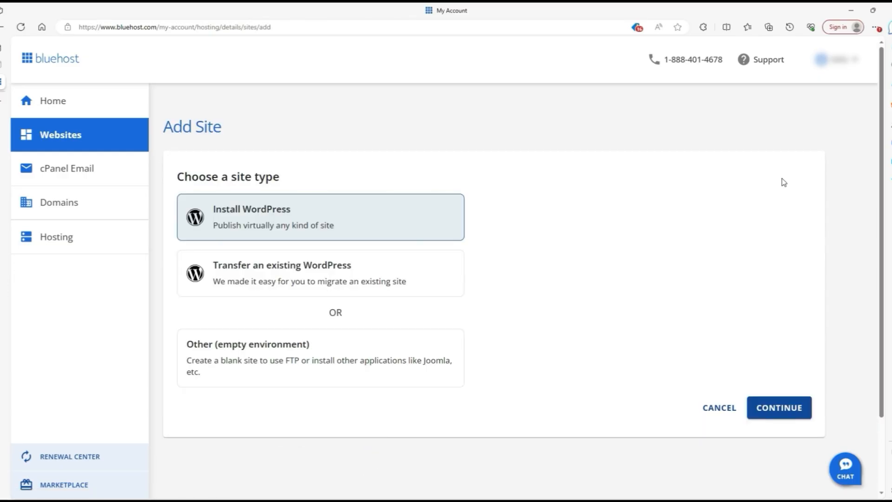
{"action": "mouse_move", "coordinate": [702, 353]}
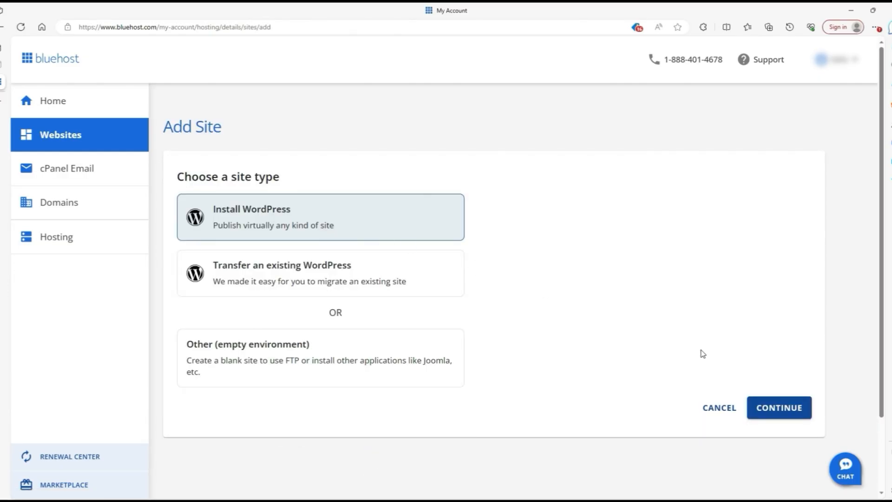
{"action": "left_click", "coordinate": [779, 408]}
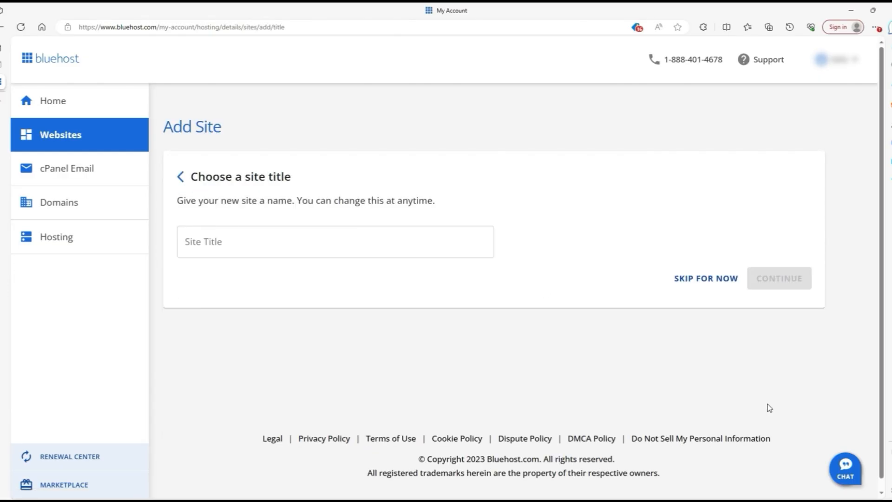
{"action": "left_click", "coordinate": [779, 278]}
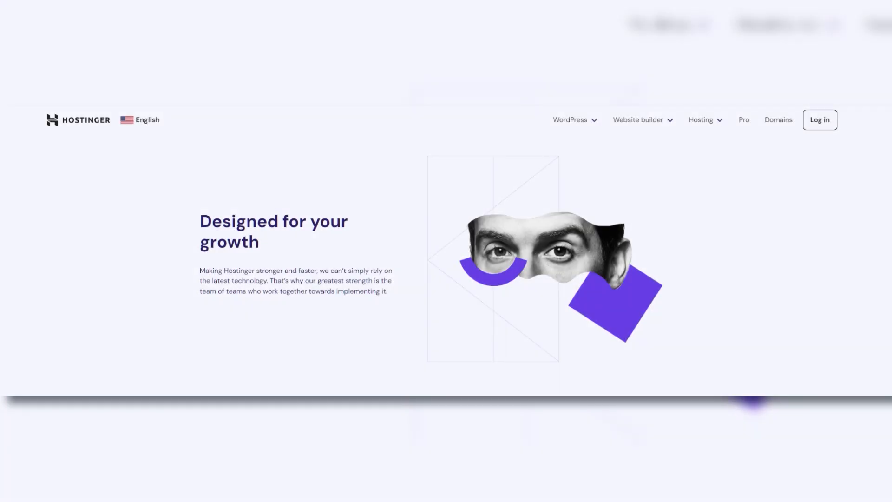
- Scroll the Hostinger about page down to the customer reviews section
{"action": "scroll", "scroll_direction": "down", "scroll_amount": 3}
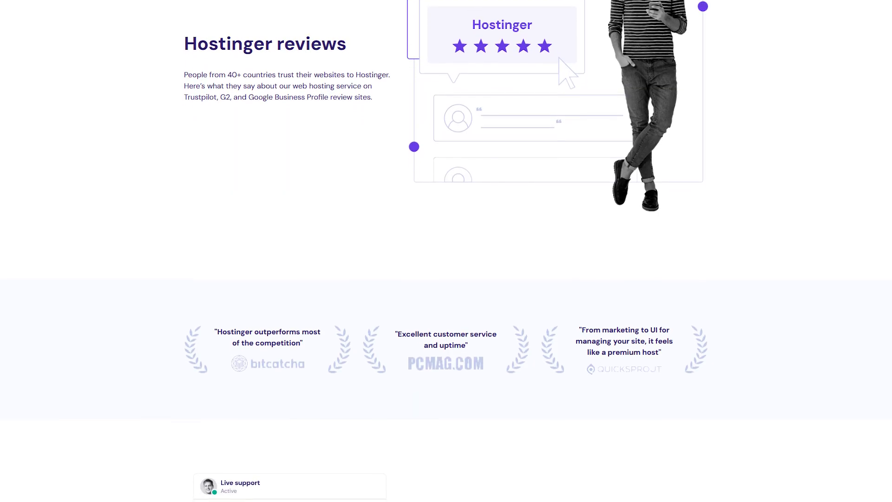
{"action": "scroll", "scroll_direction": "down", "scroll_amount": 3}
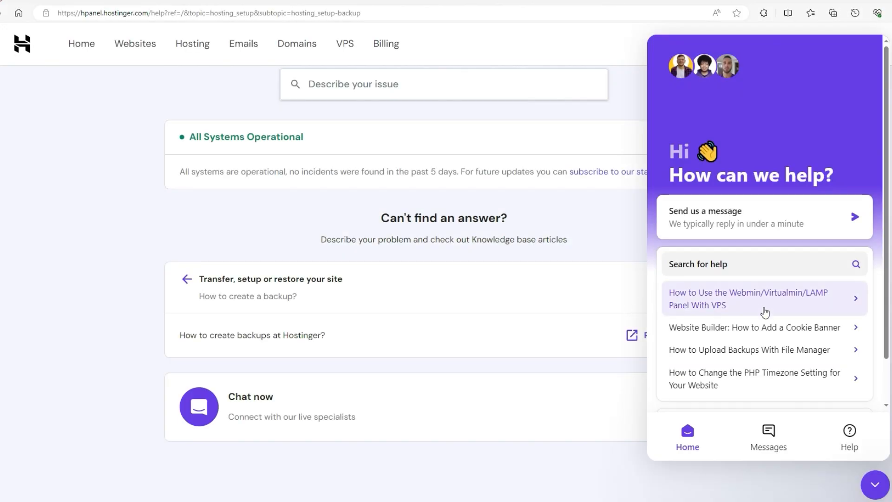
- Scroll the Bluehost contact page and Hostinger's homepage down to the Pick your perfect plan prices
{"action": "left_click", "coordinate": [768, 435]}
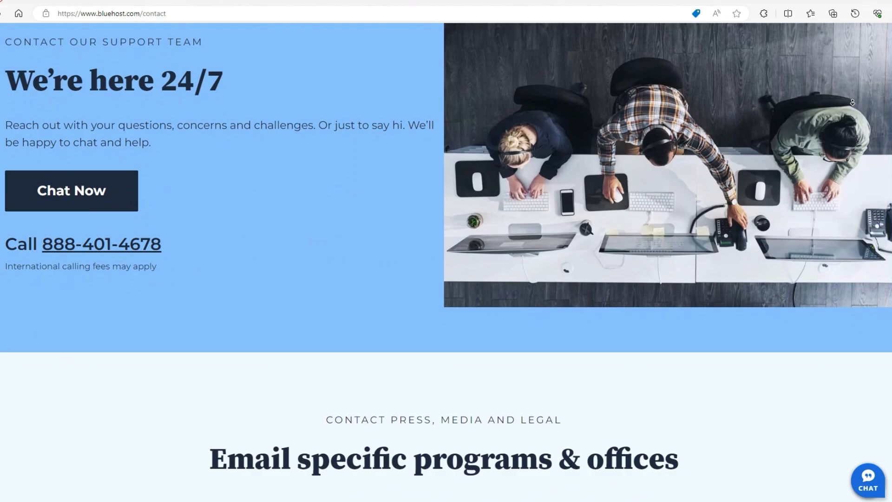
{"action": "scroll", "scroll_direction": "down", "scroll_amount": 3}
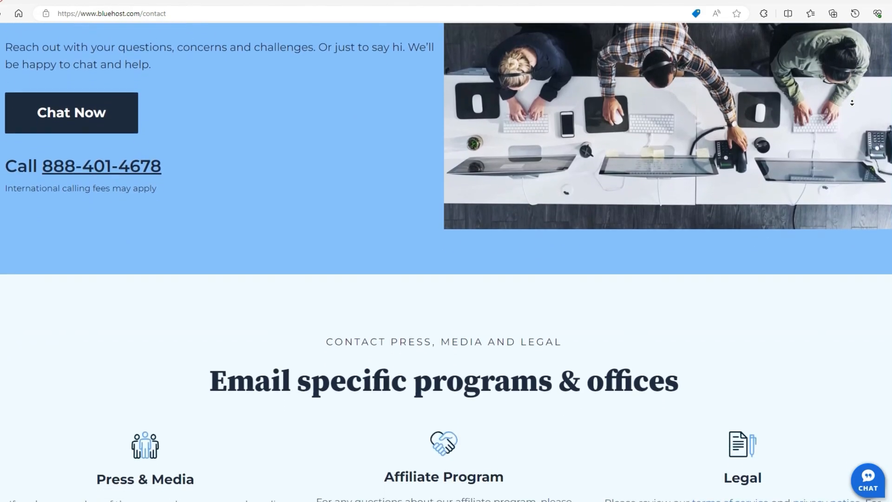
{"action": "scroll", "scroll_direction": "down", "scroll_amount": 3}
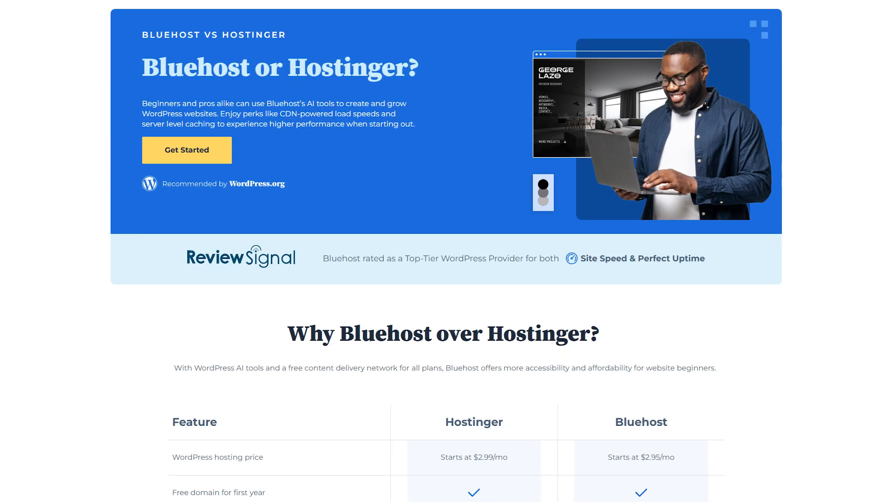
{"action": "scroll", "scroll_direction": "down", "scroll_amount": 3}
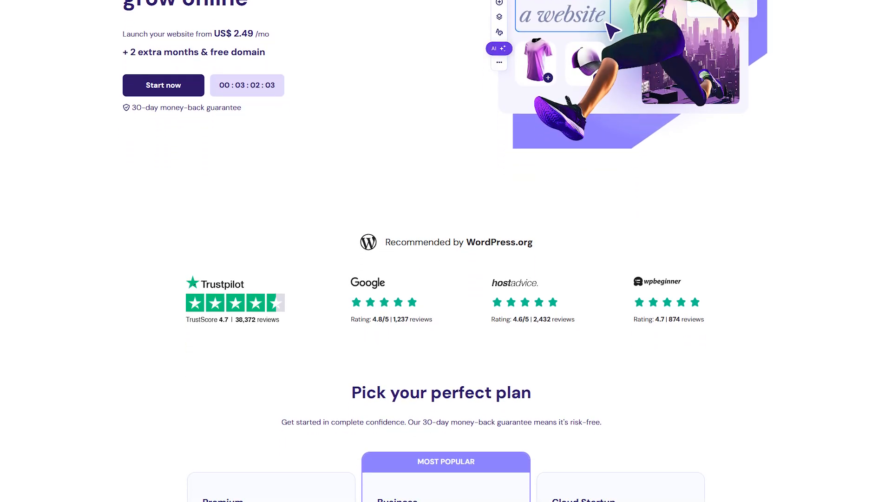
{"action": "scroll", "scroll_direction": "down", "scroll_amount": 3}
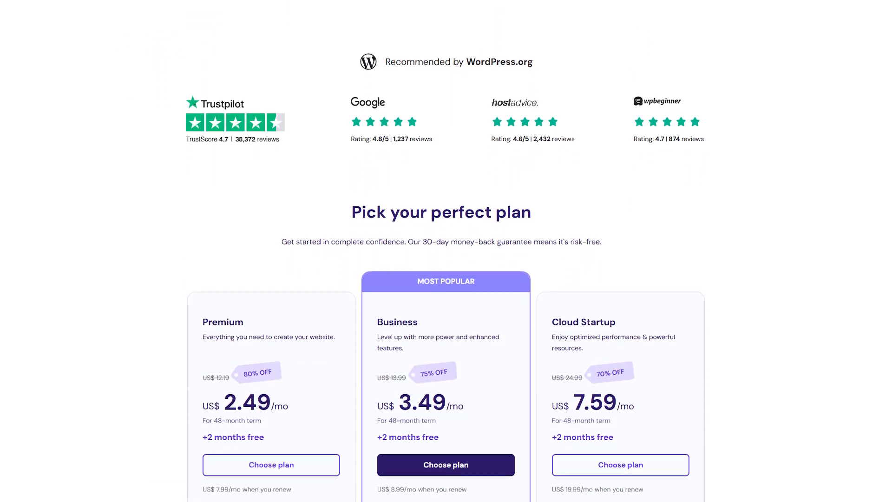
{"action": "scroll", "scroll_direction": "down", "scroll_amount": 3}
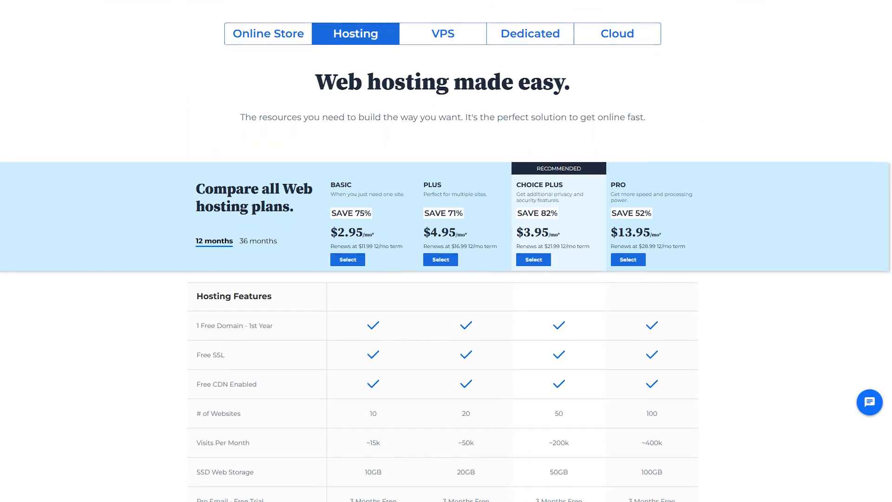
- Scroll the Bluehost pricing page through the Hosting Features table
{"action": "scroll", "scroll_direction": "down", "scroll_amount": 3}
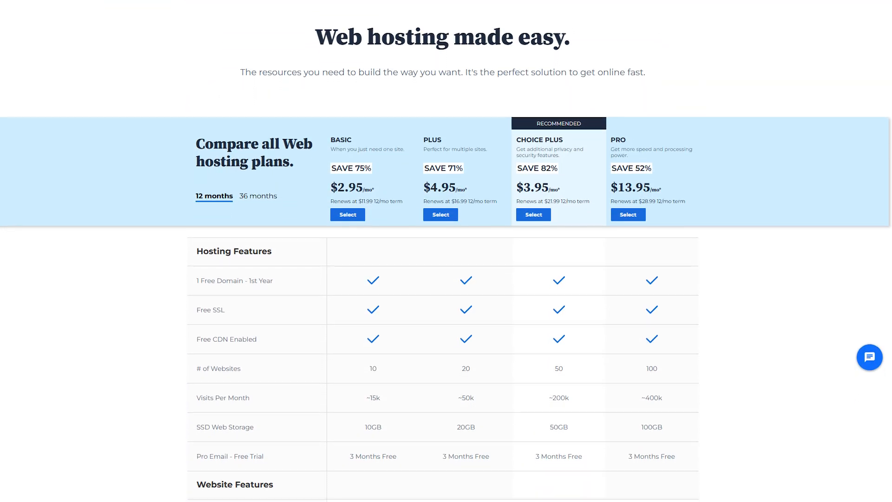
{"action": "scroll", "scroll_direction": "down", "scroll_amount": 3}
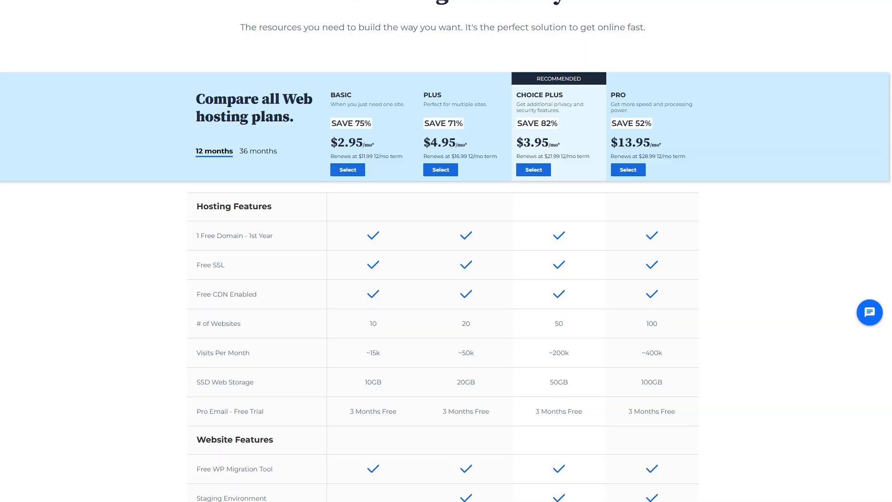
{"action": "scroll", "scroll_direction": "down", "scroll_amount": 3}
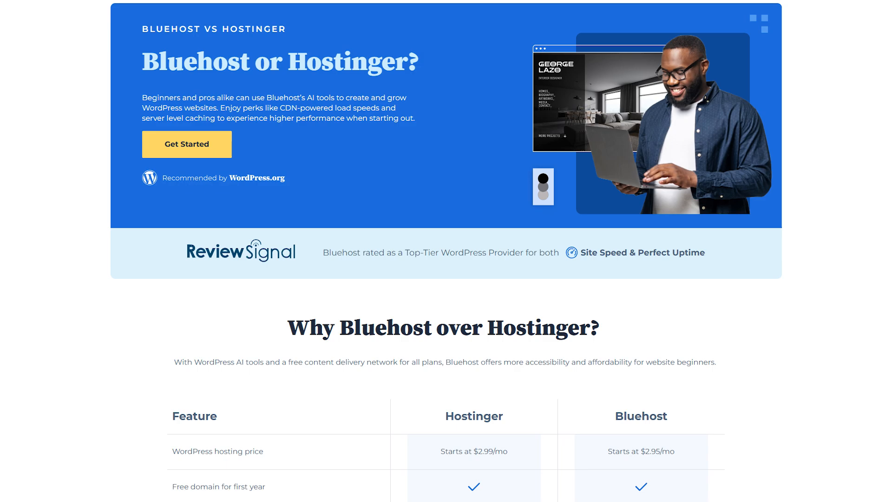
- Scroll the Why Bluehost over Hostinger? feature table down through malware scanning, support and AI rows
{"action": "scroll", "scroll_direction": "down", "scroll_amount": 3}
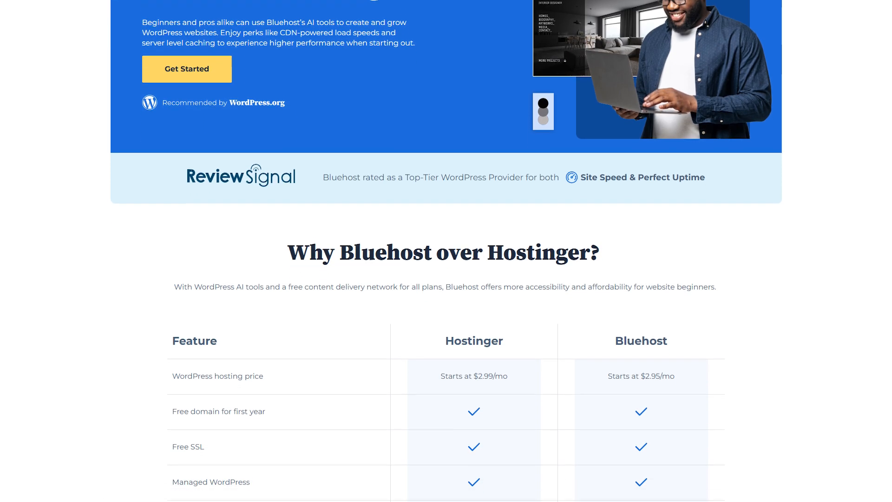
{"action": "scroll", "scroll_direction": "down", "scroll_amount": 3}
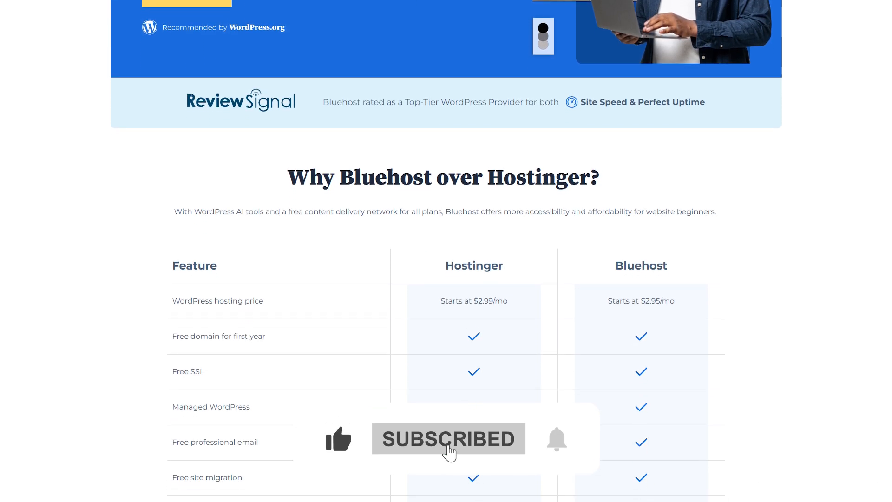
{"action": "scroll", "scroll_direction": "down", "scroll_amount": 3}
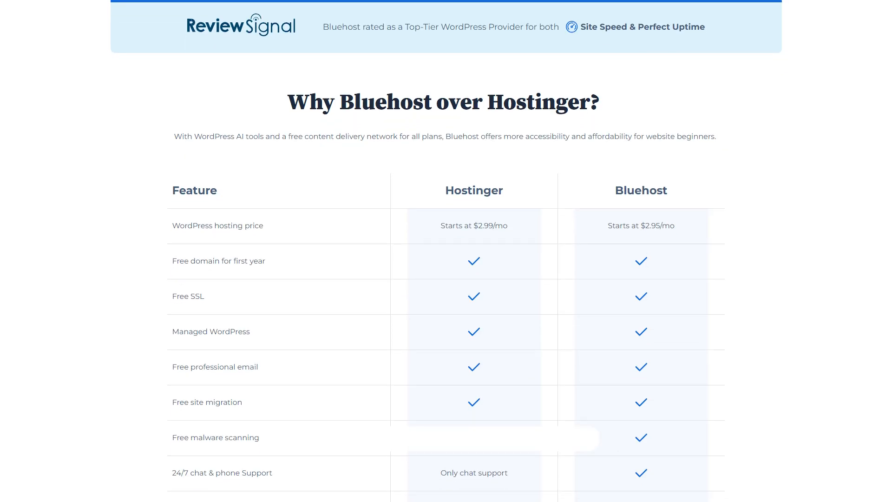
{"action": "scroll", "scroll_direction": "down", "scroll_amount": 3}
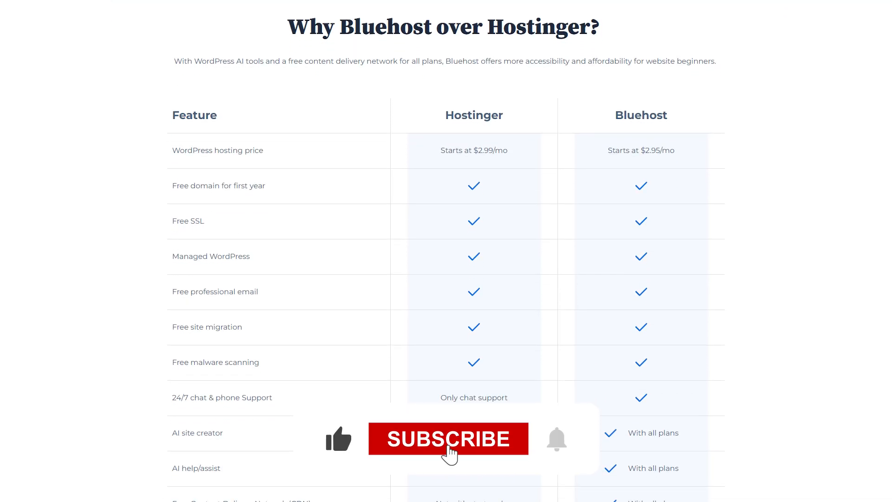
{"action": "scroll", "scroll_direction": "down", "scroll_amount": 3}
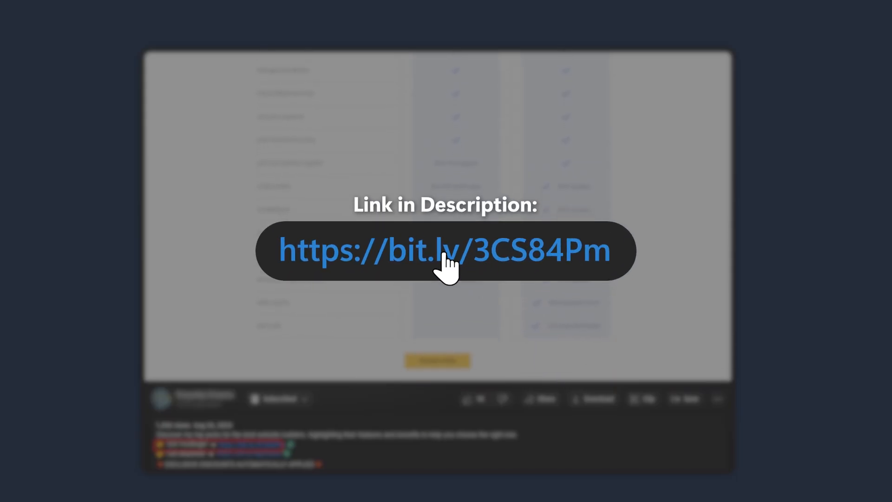
{"action": "scroll", "scroll_direction": "down", "scroll_amount": 3}
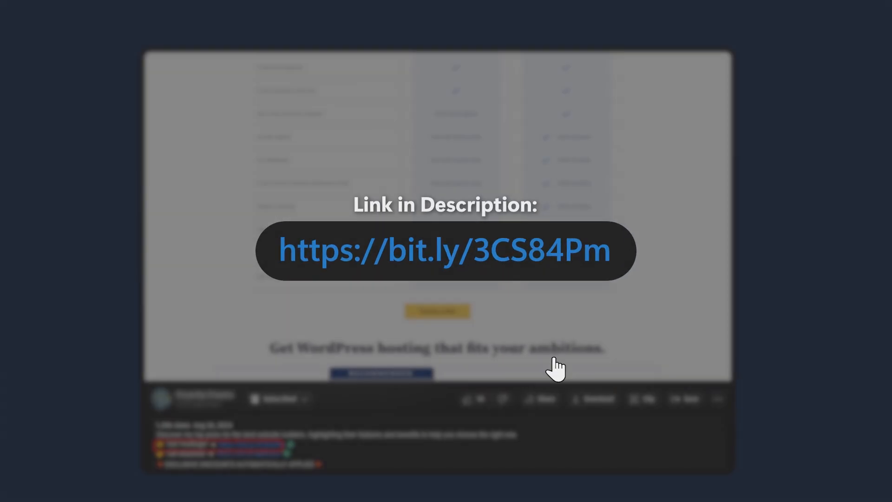